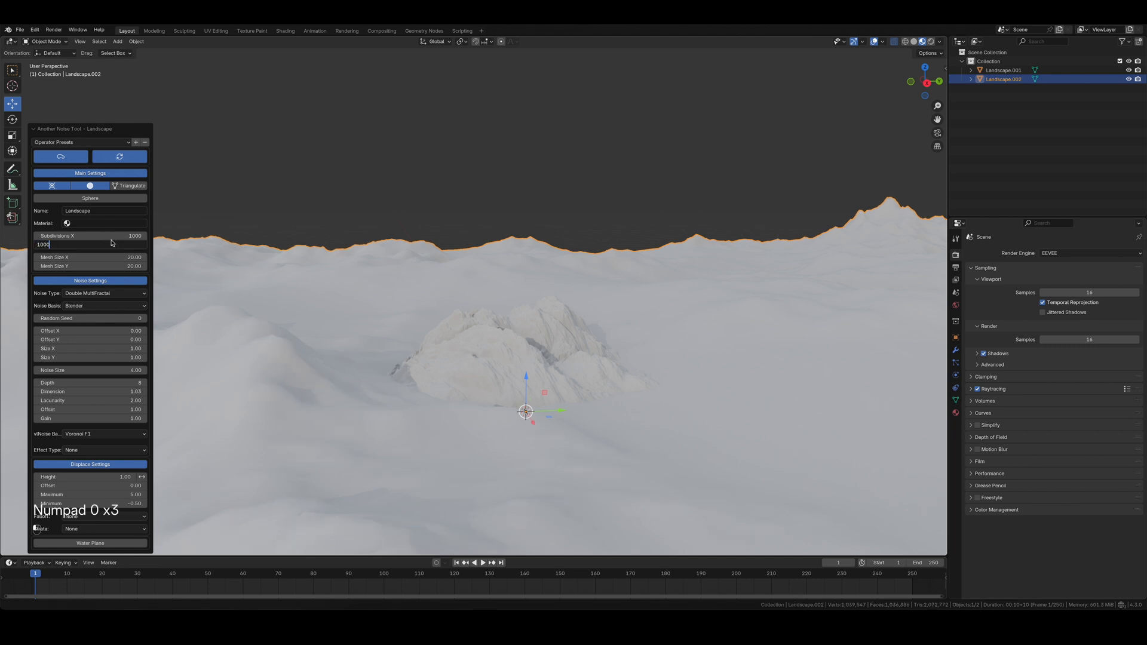
Step: Regenerate the noise landscape with Subdivisions X at 1000 for finer ground detail
key(shift+z)
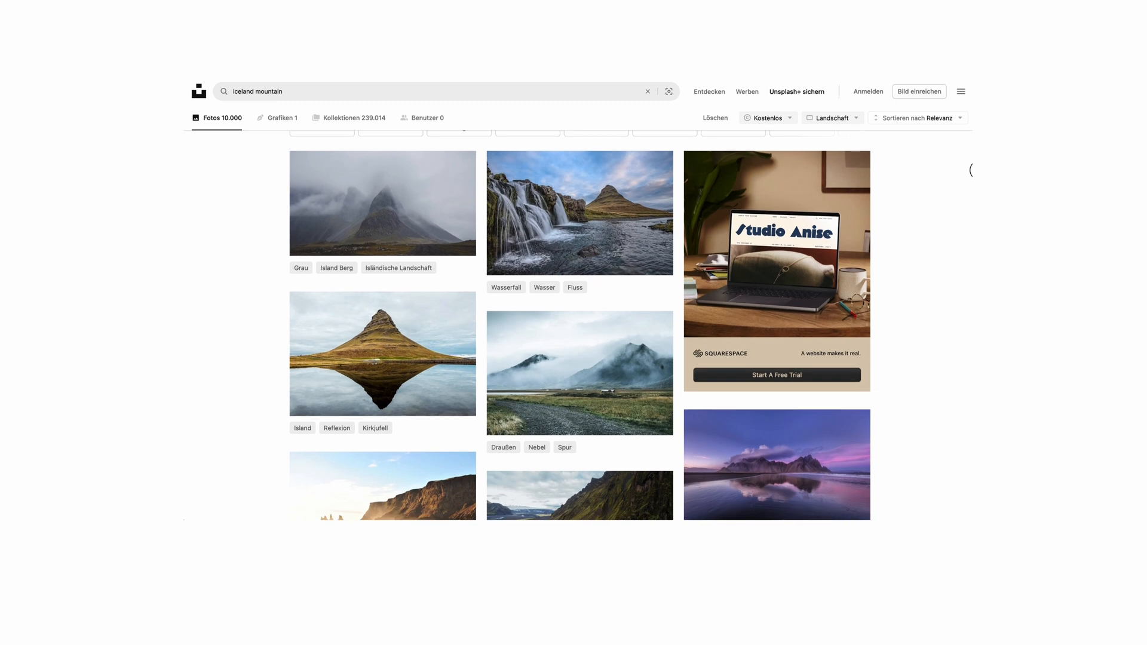
scroll(down, 3)
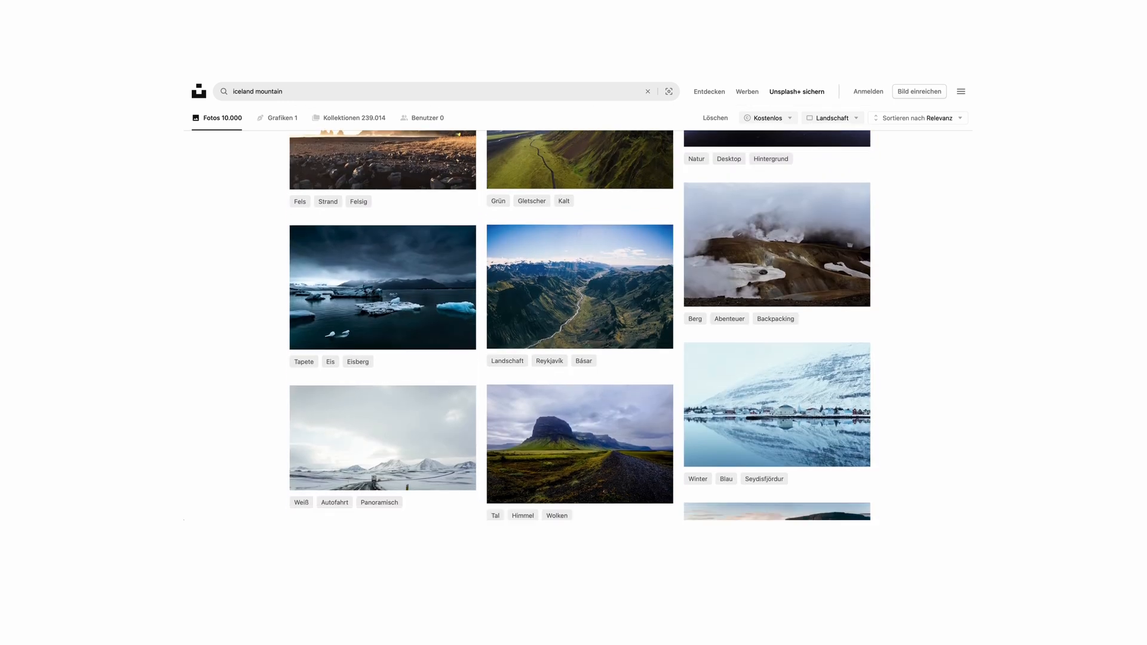
scroll(down, 3)
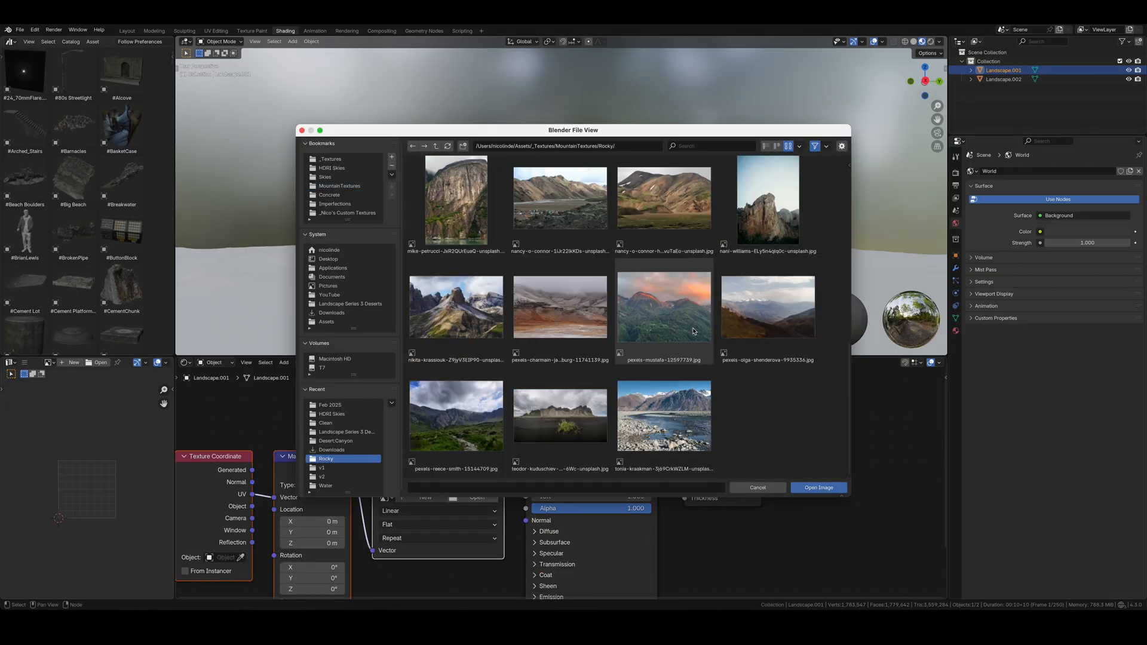
Step: Load the rocky photo for the mountain and Iceland seamless 2.jpg for the ground, tiled 3.9 times
click(818, 488)
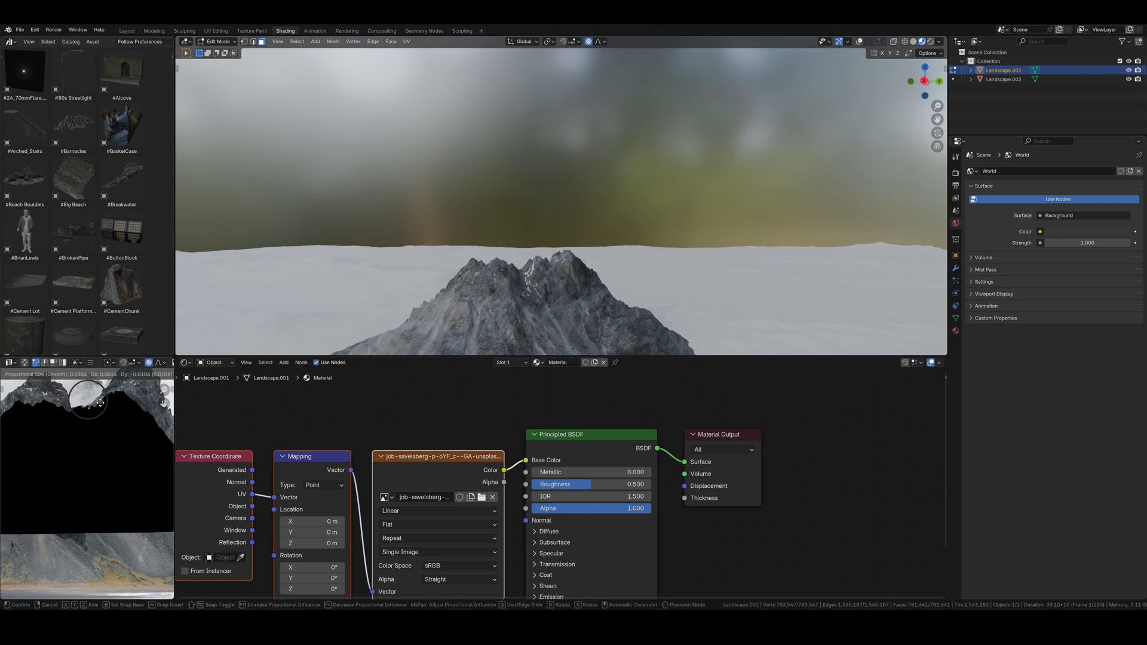
click(481, 497)
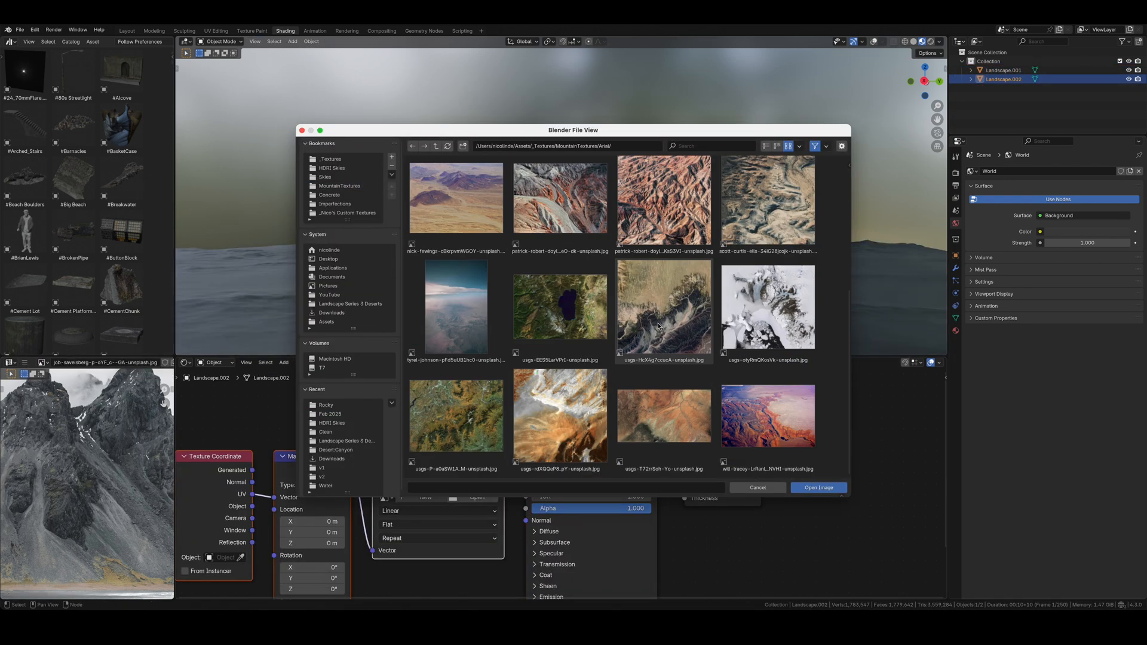
click(818, 487)
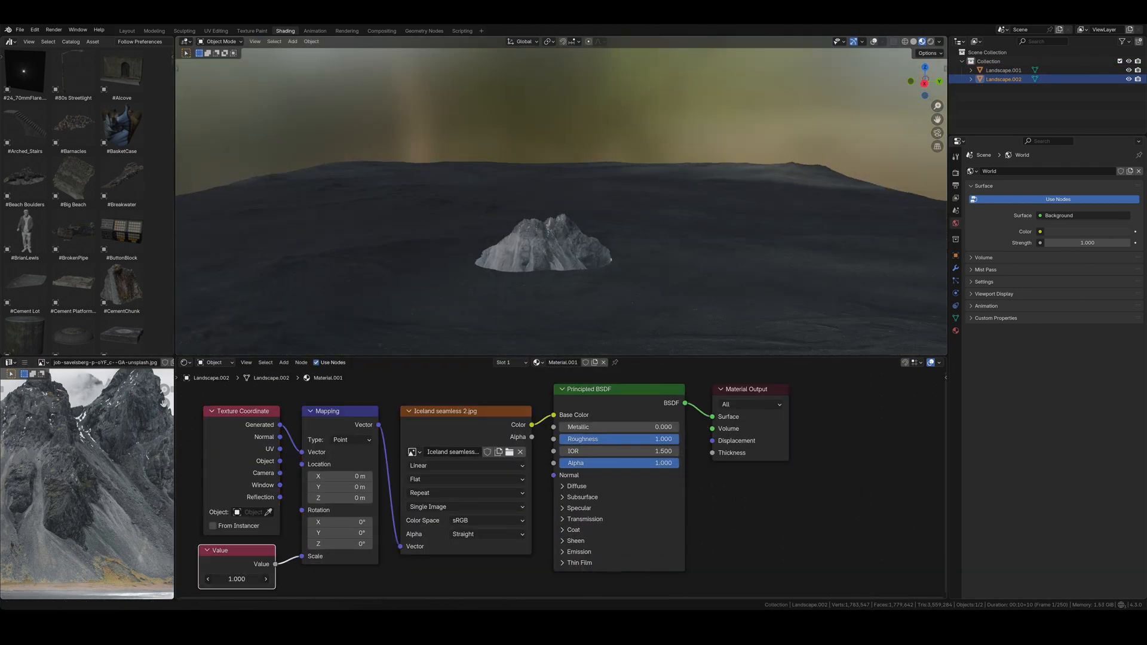
text(3.900)
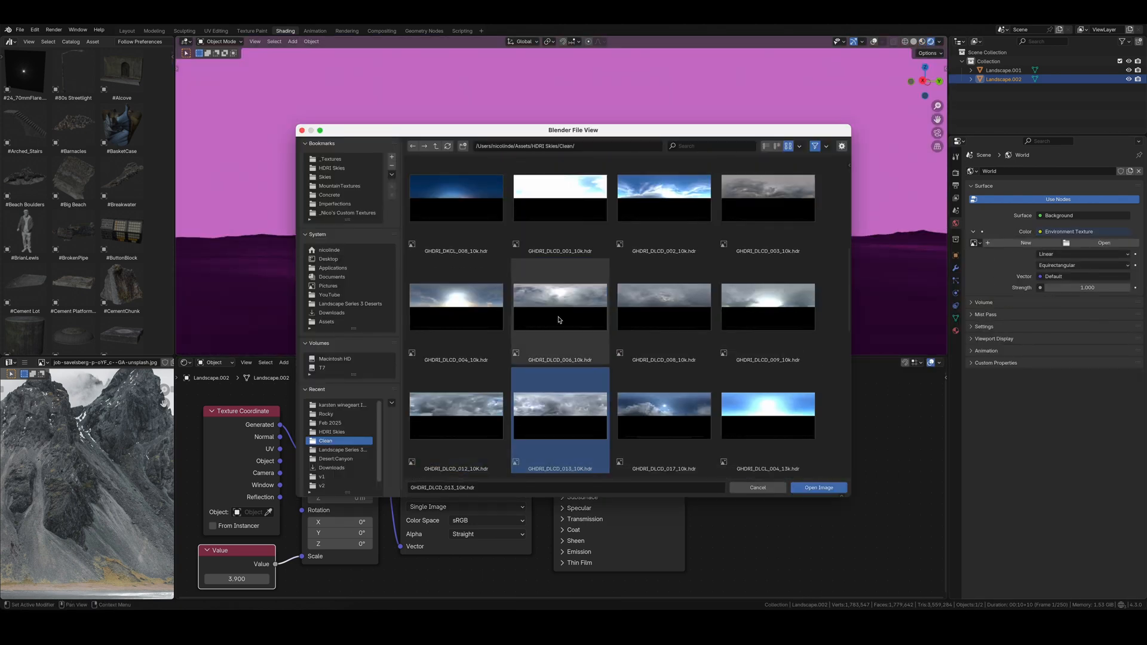
Step: Use GHDRI_DLCD_013_10K.hdr as the world sky, import Silhouette.png as a plane, and add a camera
click(818, 488)
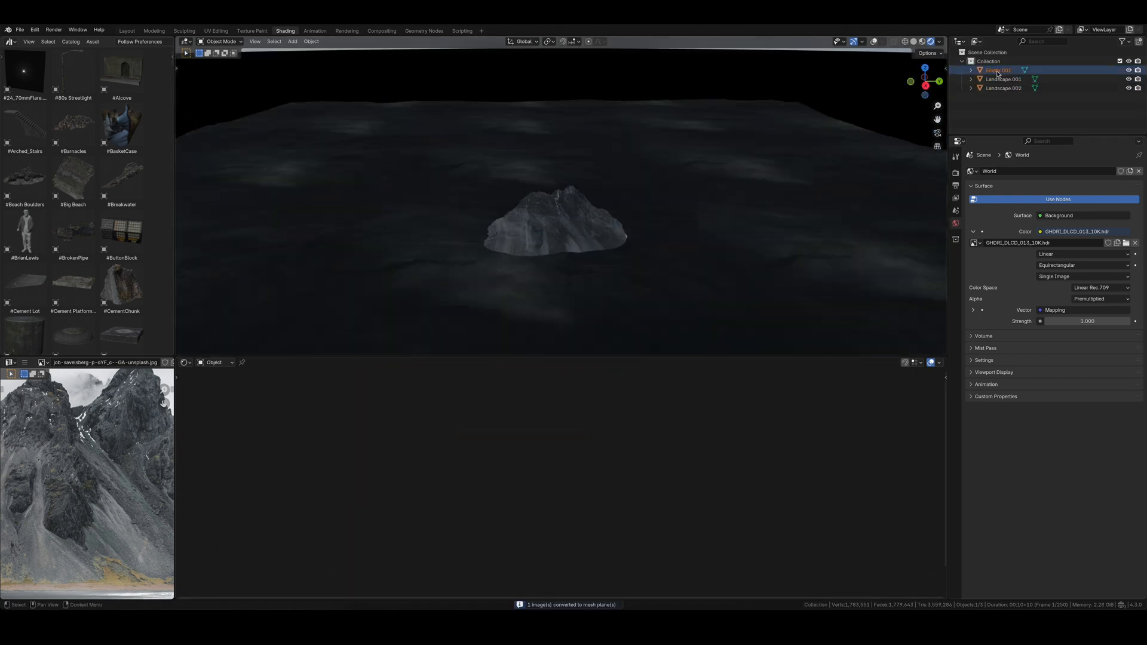
click(1001, 70)
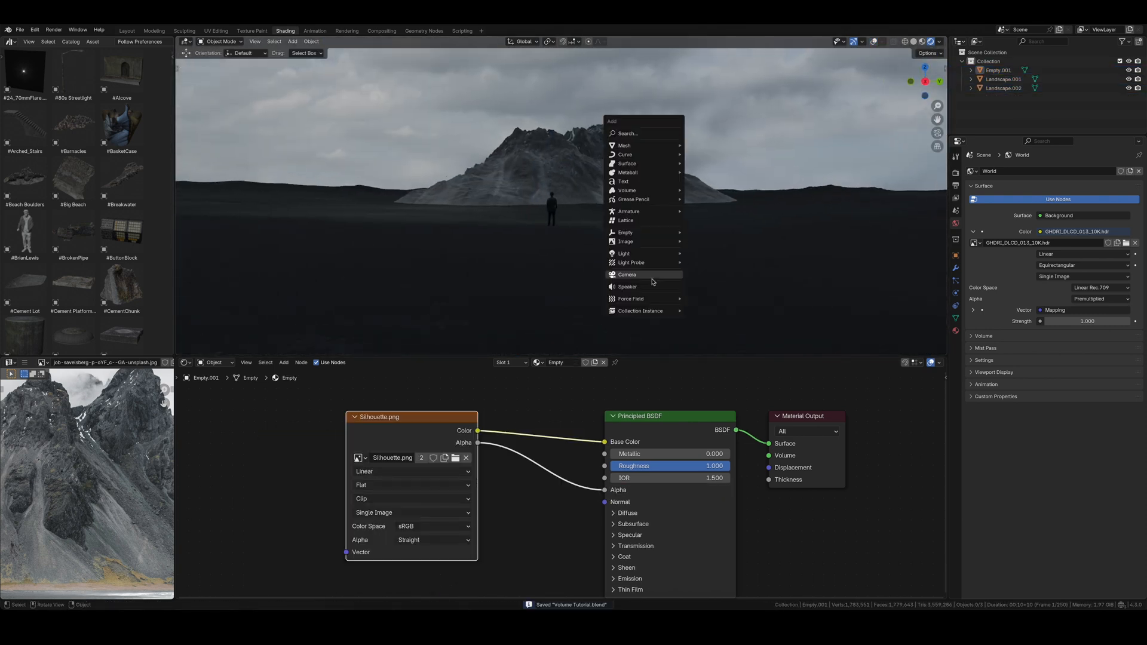
click(627, 275)
text(atmo)
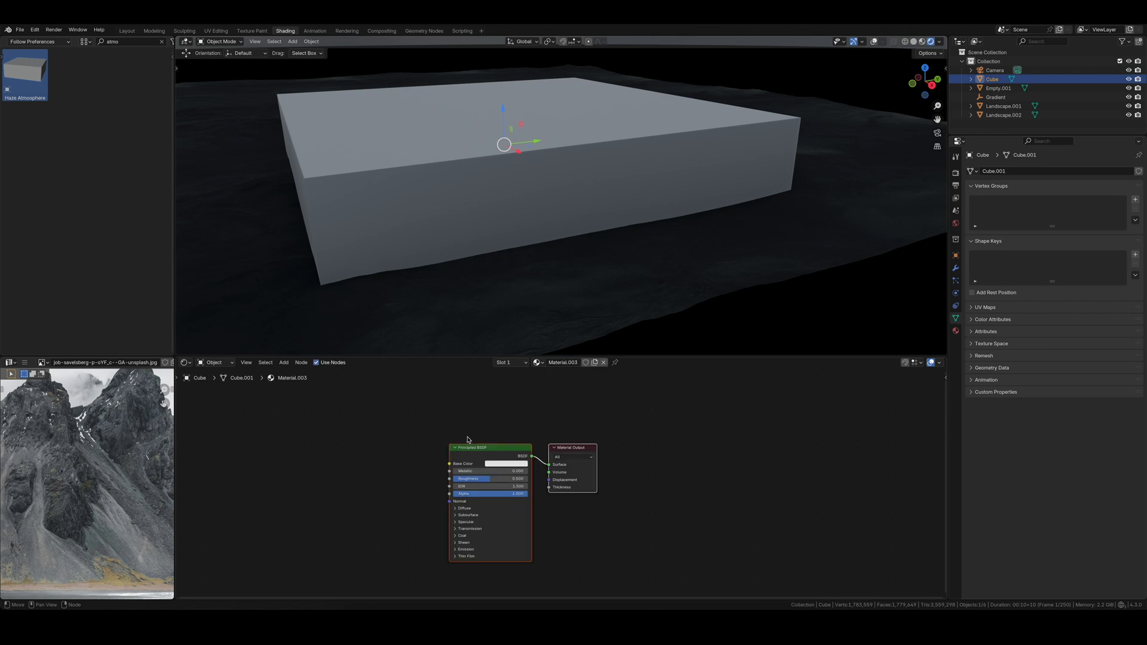
Step: Swap the box's BSDF for a Principled Volume and add a Value node for haze density
text(volu)
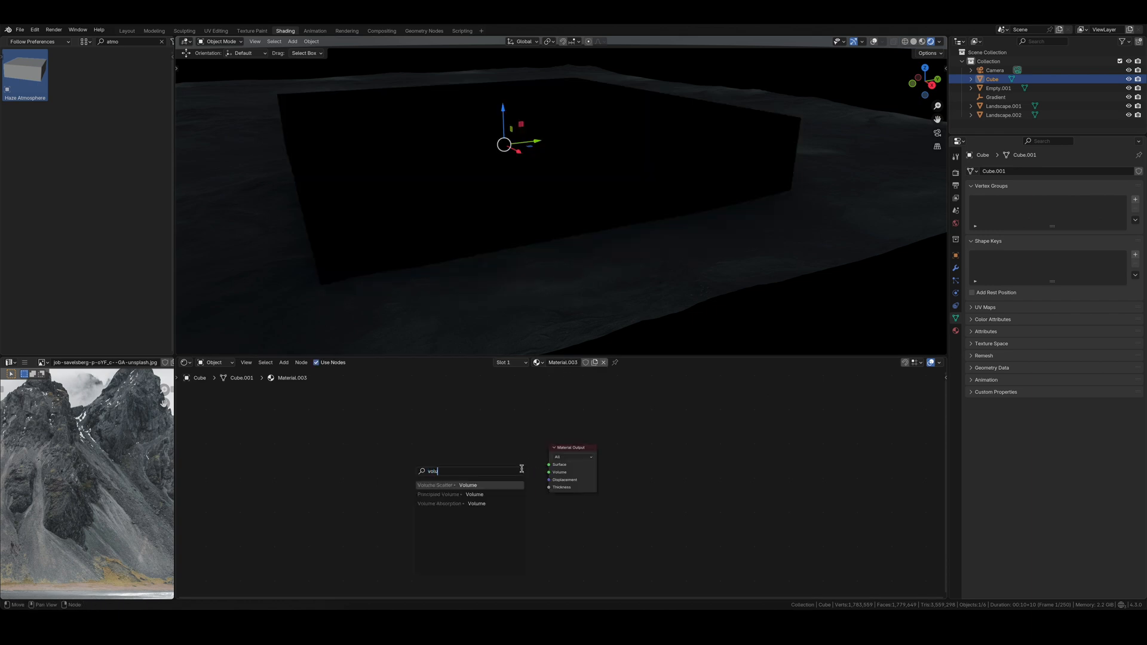
click(437, 495)
text(v)
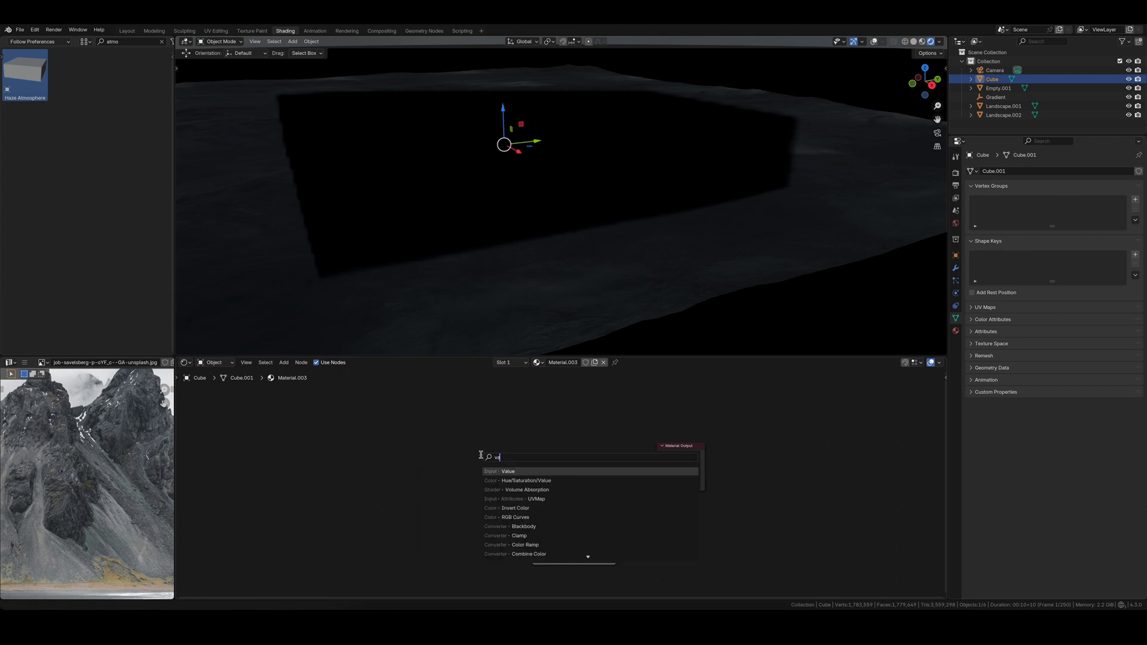
click(506, 471)
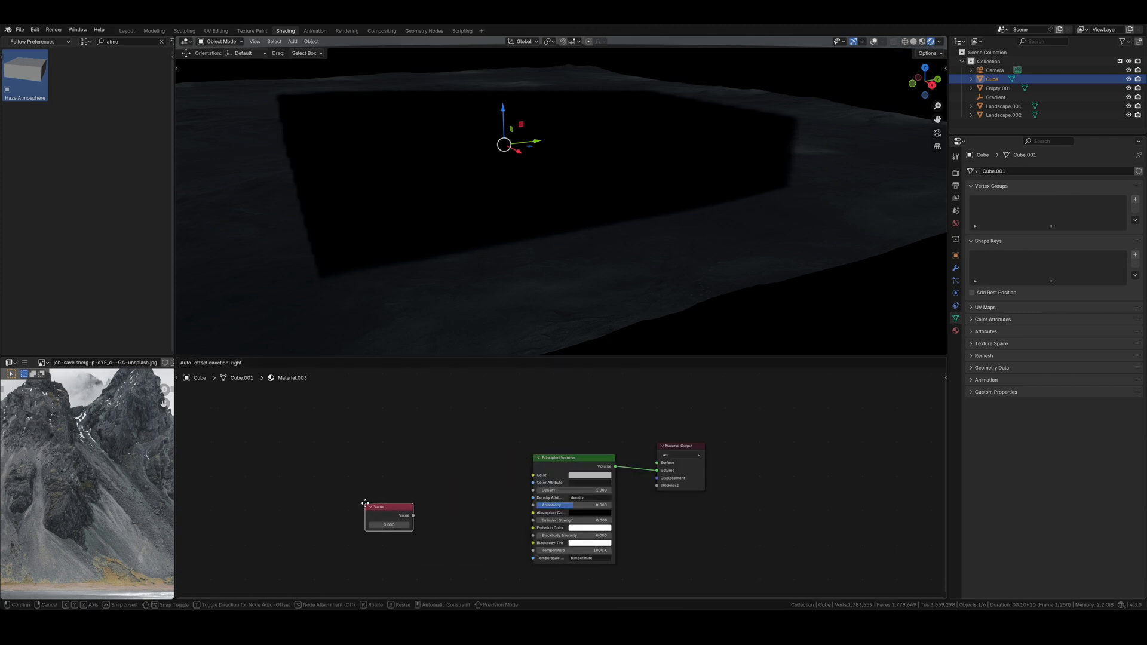
click(389, 516)
text(math mu)
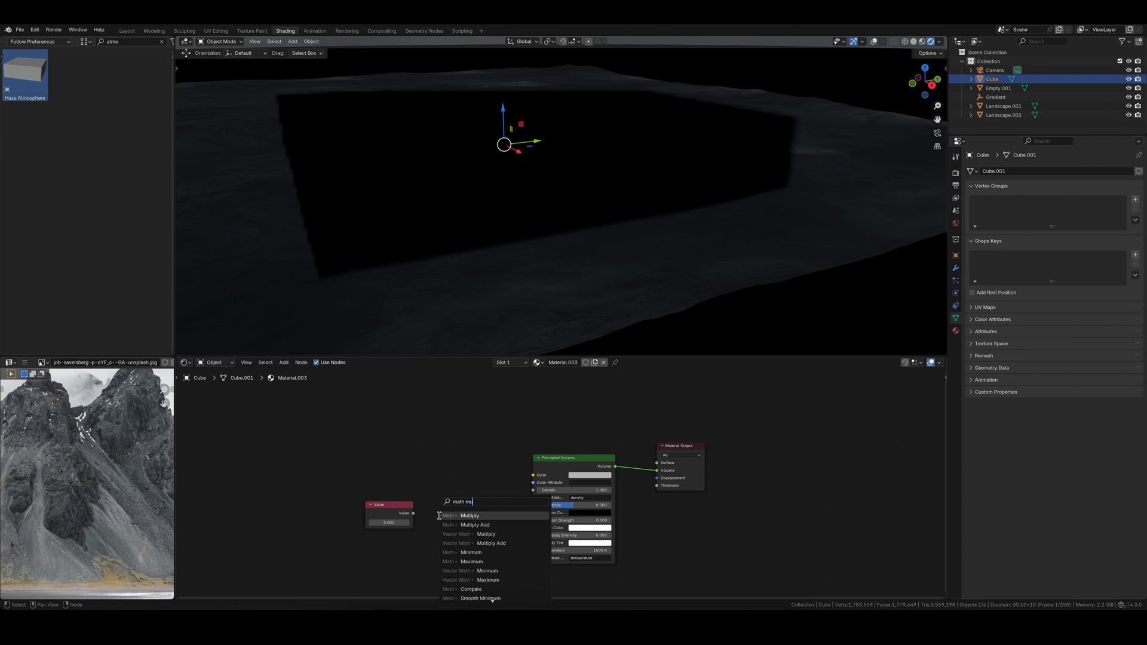
Step: Drive the volume density through a Multiply math node and reposition the haze box behind the silhouette
click(468, 516)
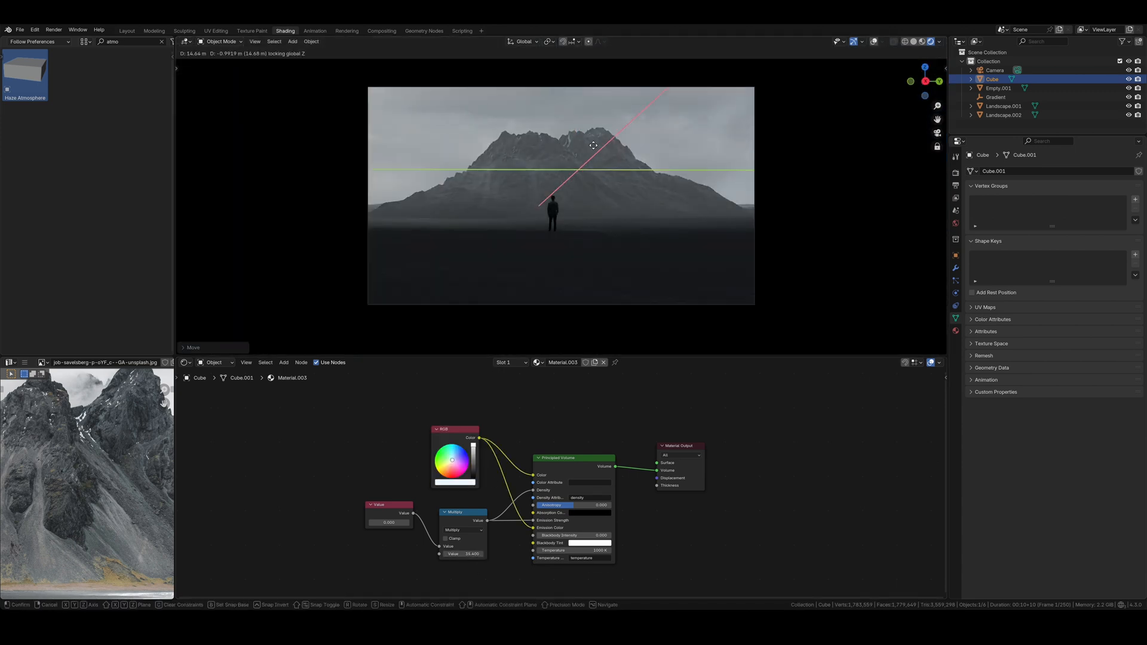
click(593, 144)
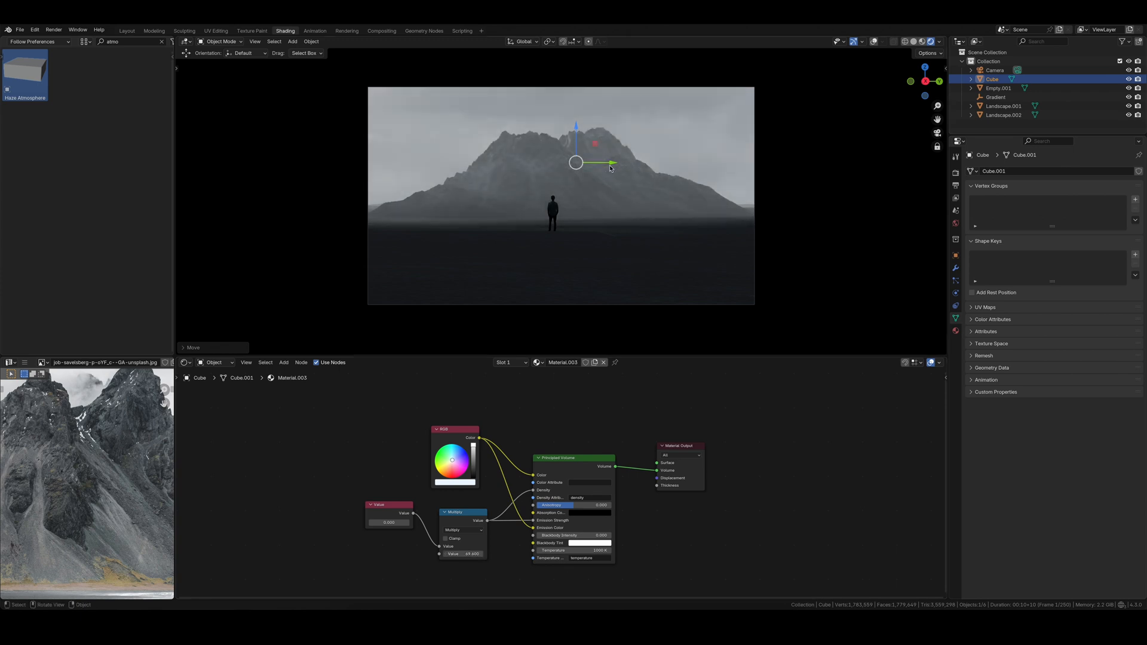
click(993, 88)
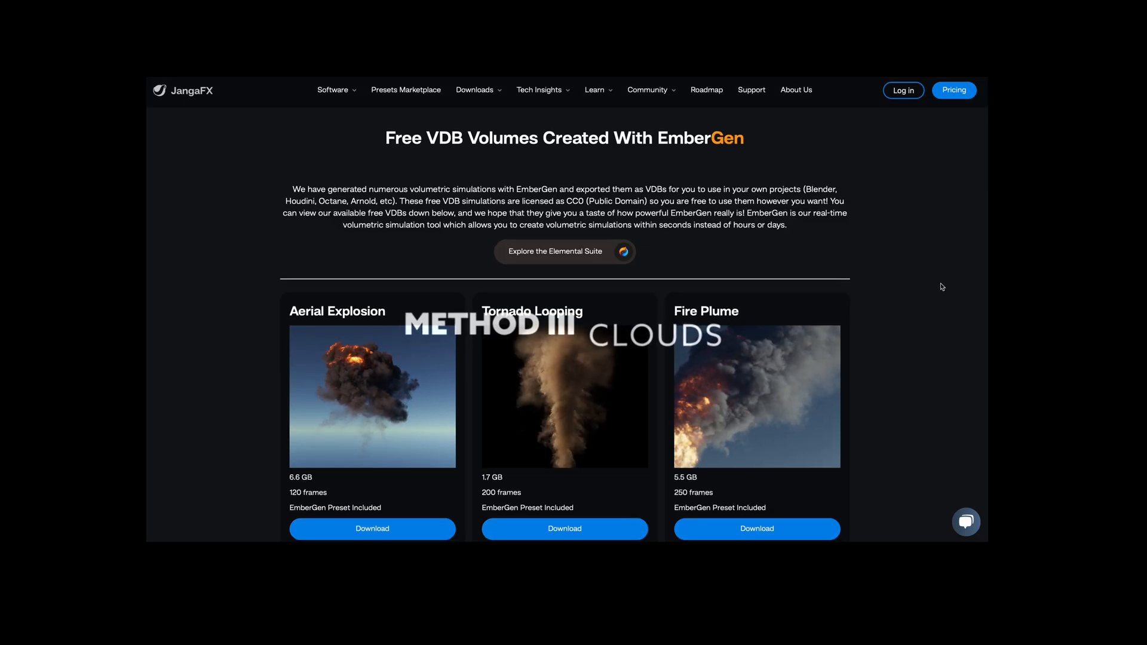
scroll(down, 3)
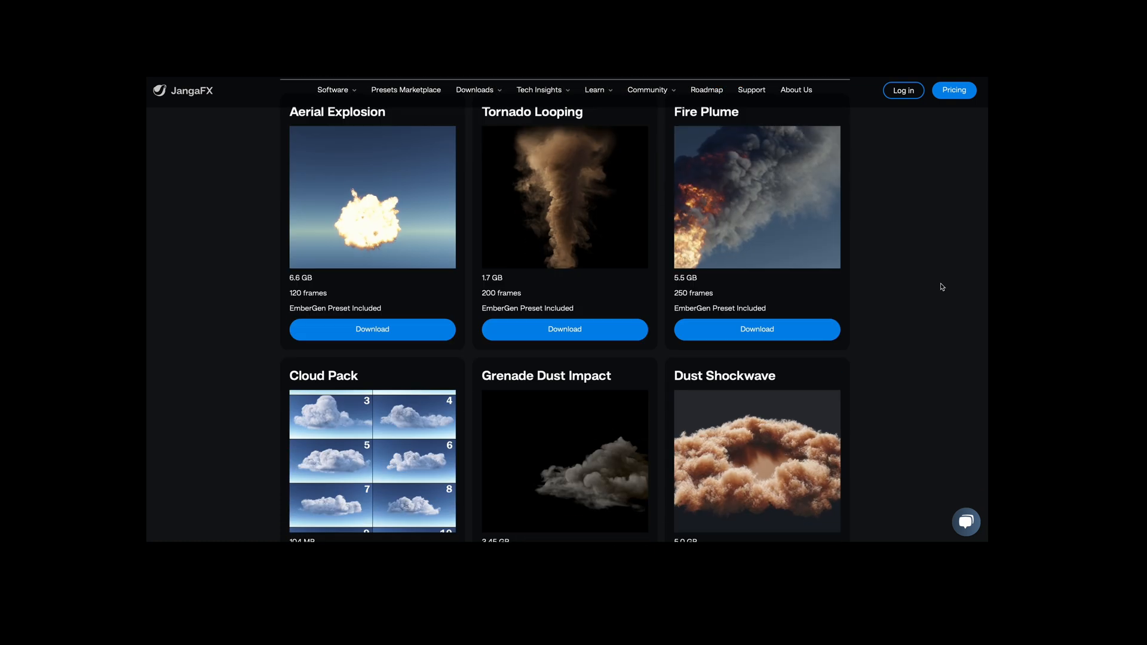
scroll(down, 3)
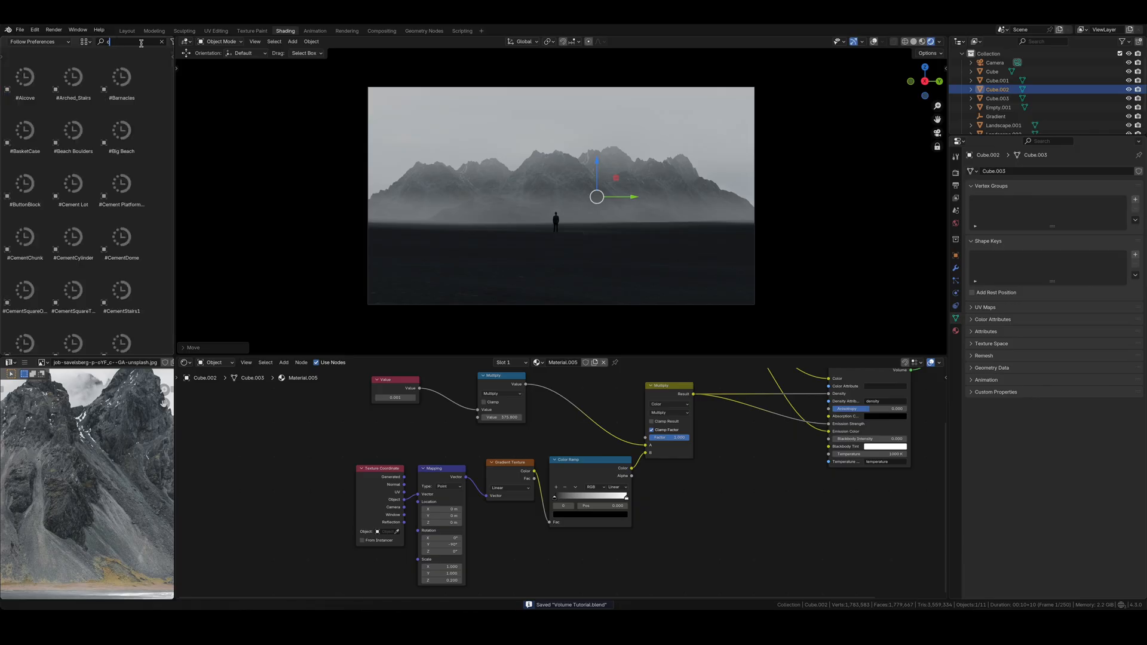
Step: Bring in the cloud_03_variant VDB asset, show the volume render settings and place clouds above the peaks
text(loud)
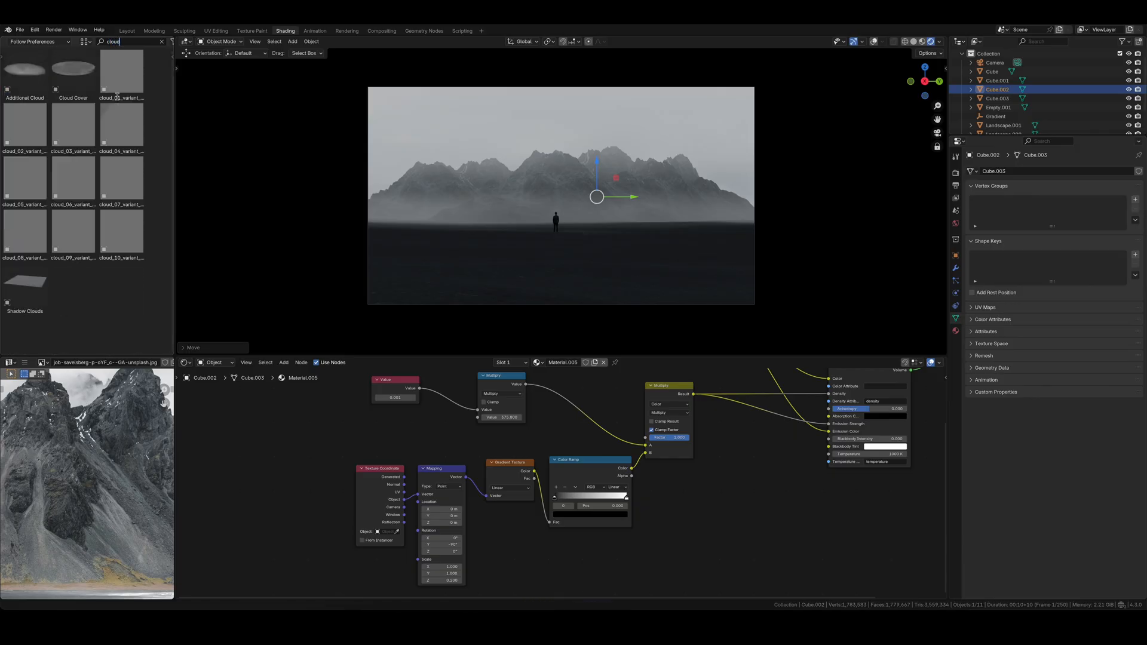
click(73, 125)
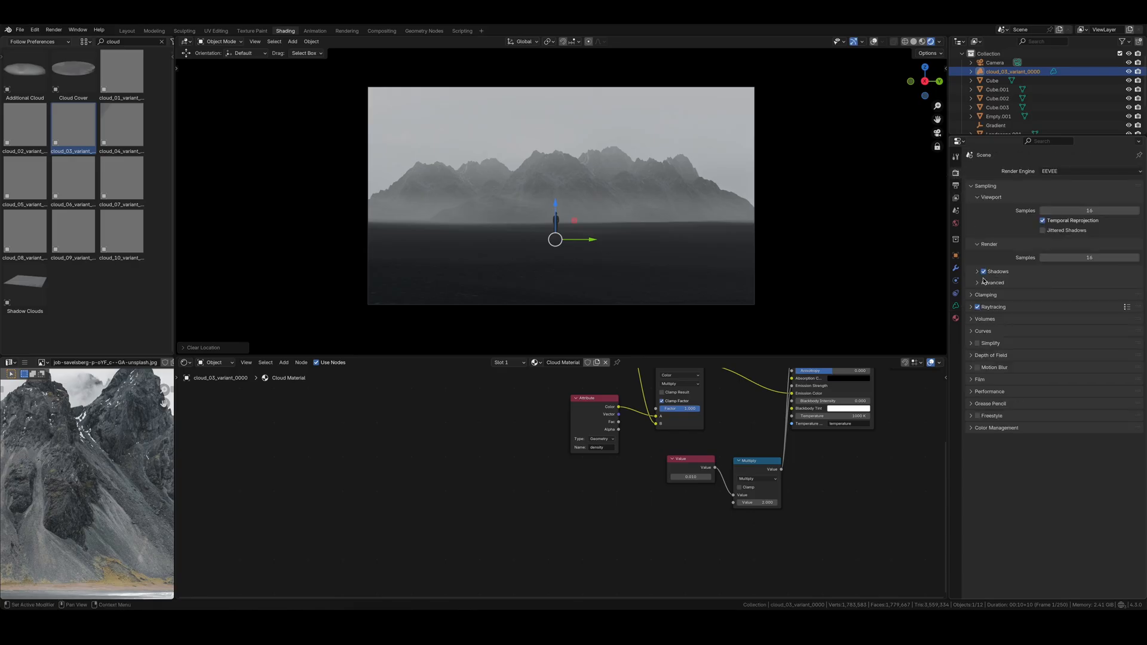
click(972, 320)
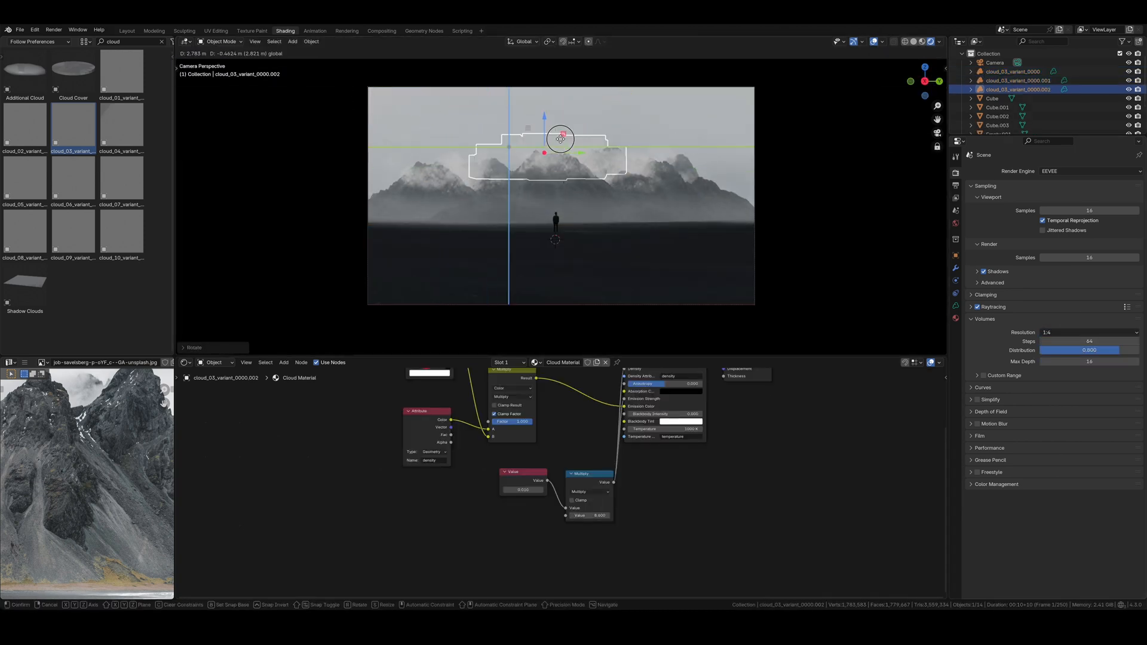
click(998, 116)
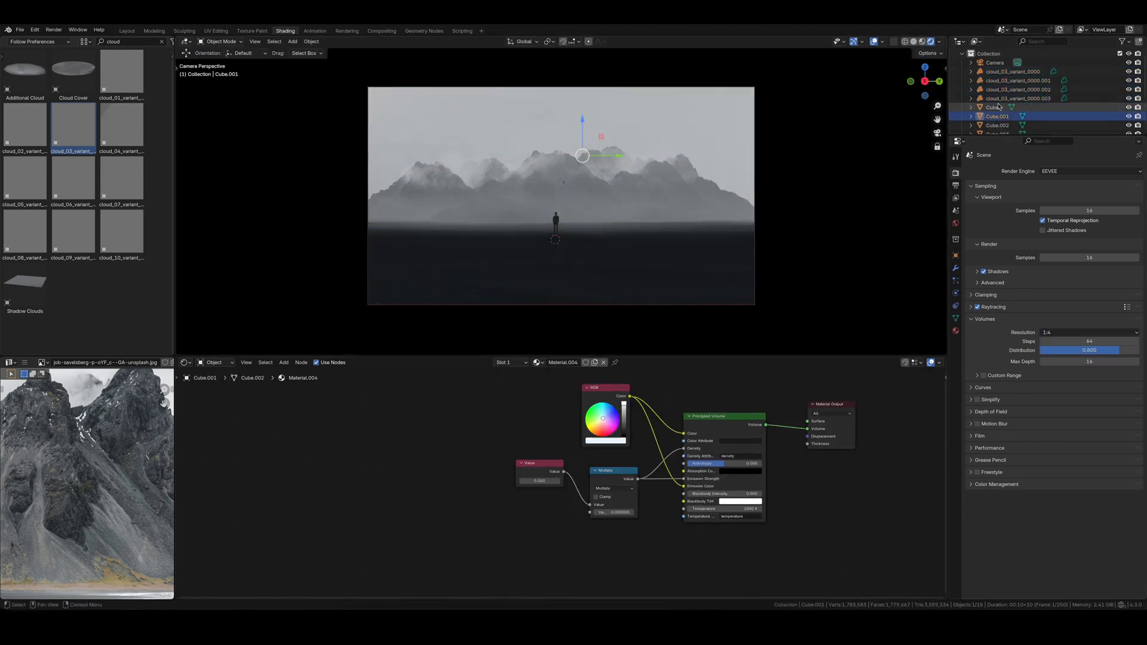
click(1017, 98)
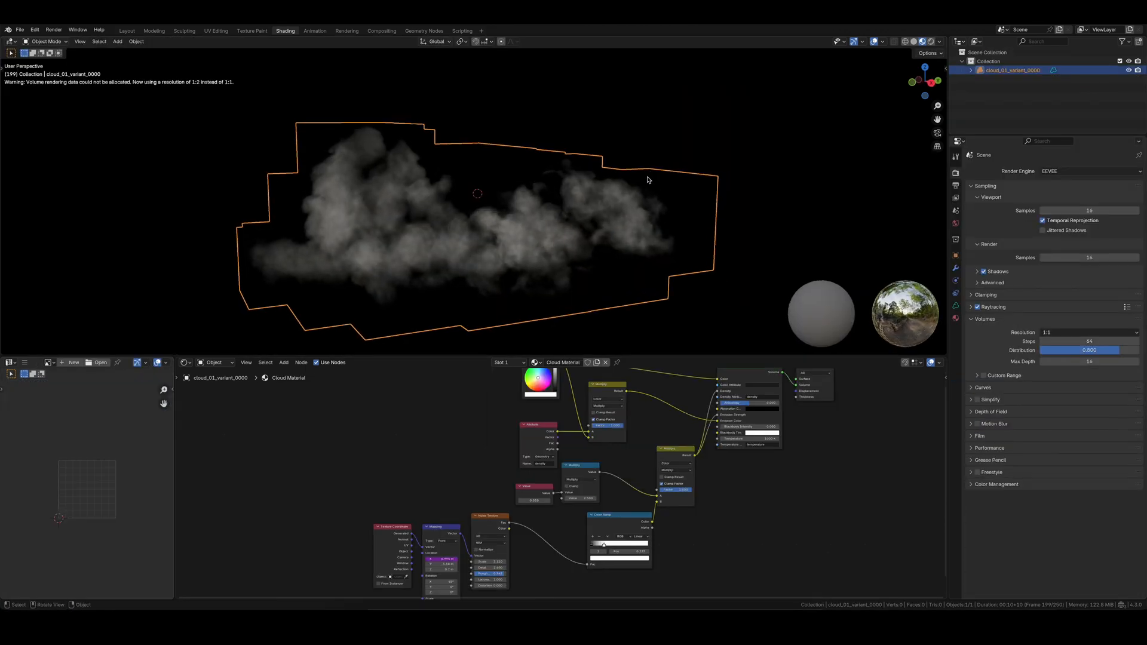
Step: Play the timeline to preview the cloud_01_variant VDB billowing over time
key(space)
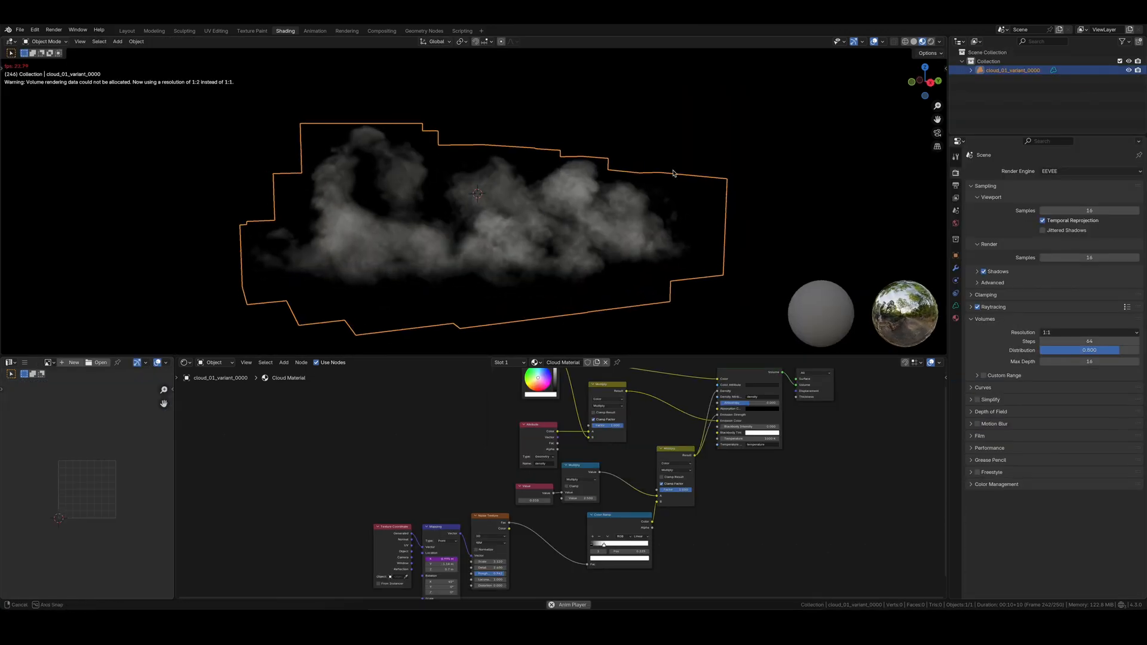